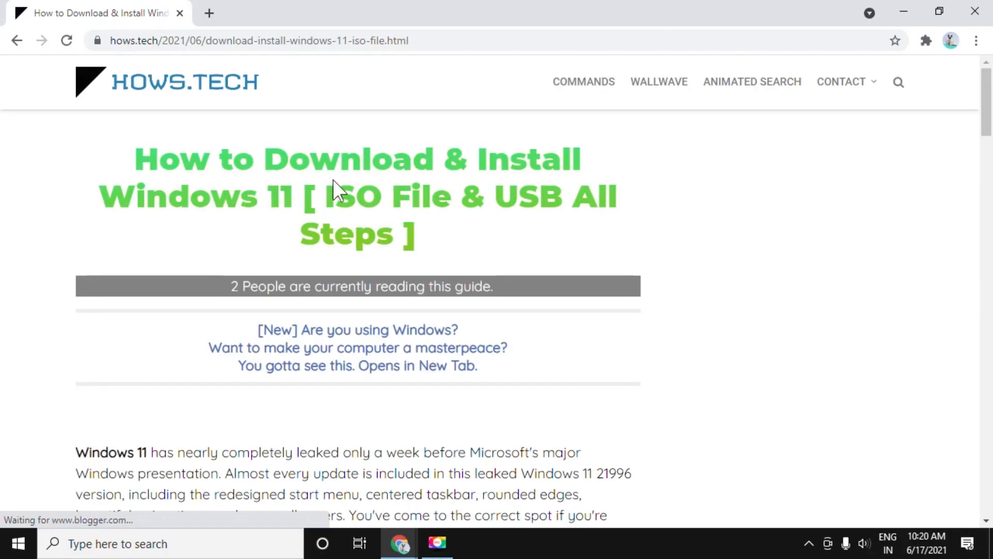
# Step: Download the Windows 11 ISO from Mirror 1 and view its progress in chrome://downloads
pyautogui.scroll(-3)
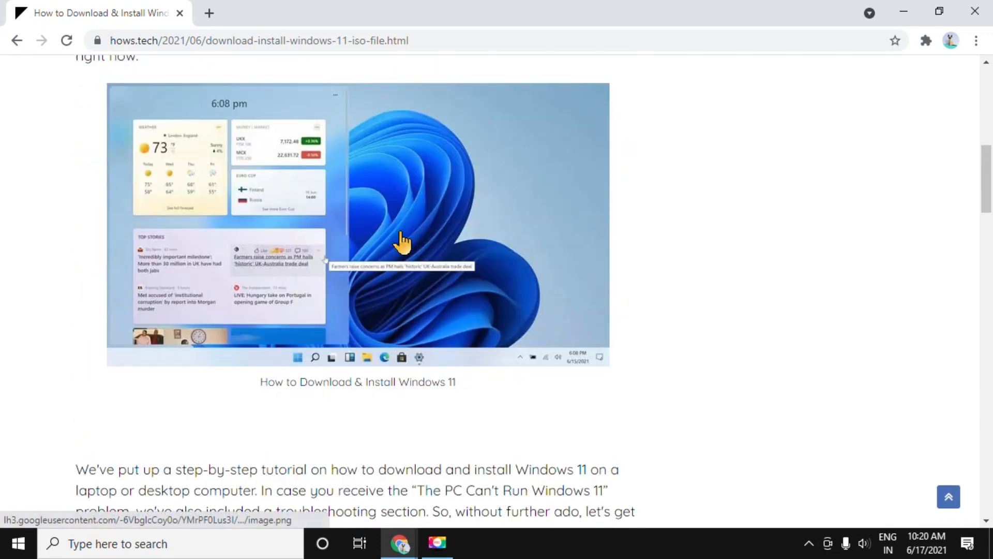
pyautogui.scroll(-3)
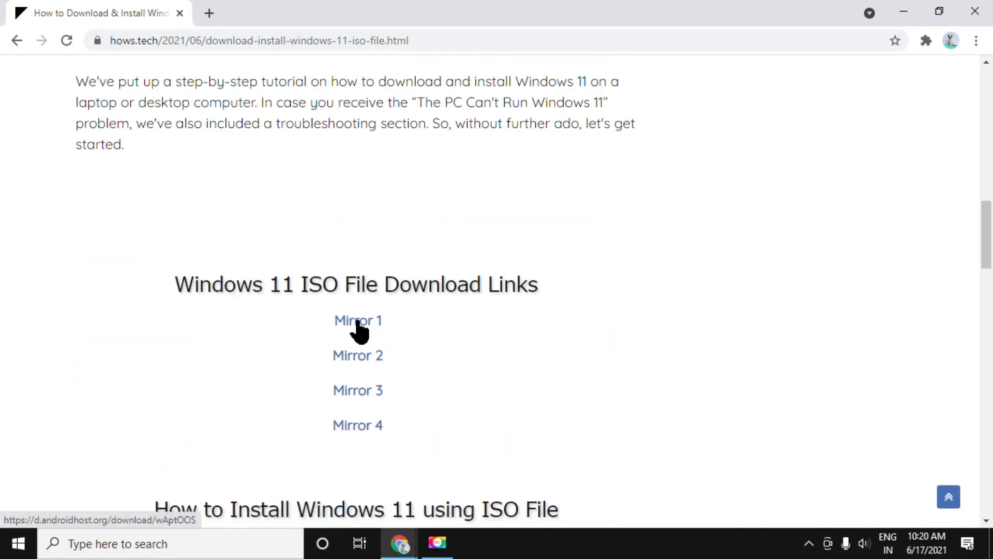
pyautogui.click(358, 319)
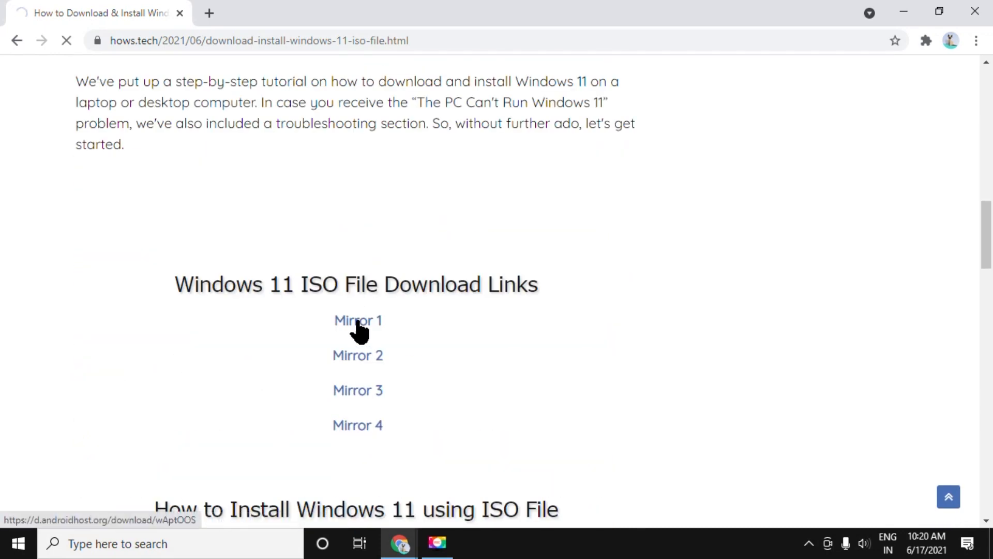
pyautogui.click(358, 320)
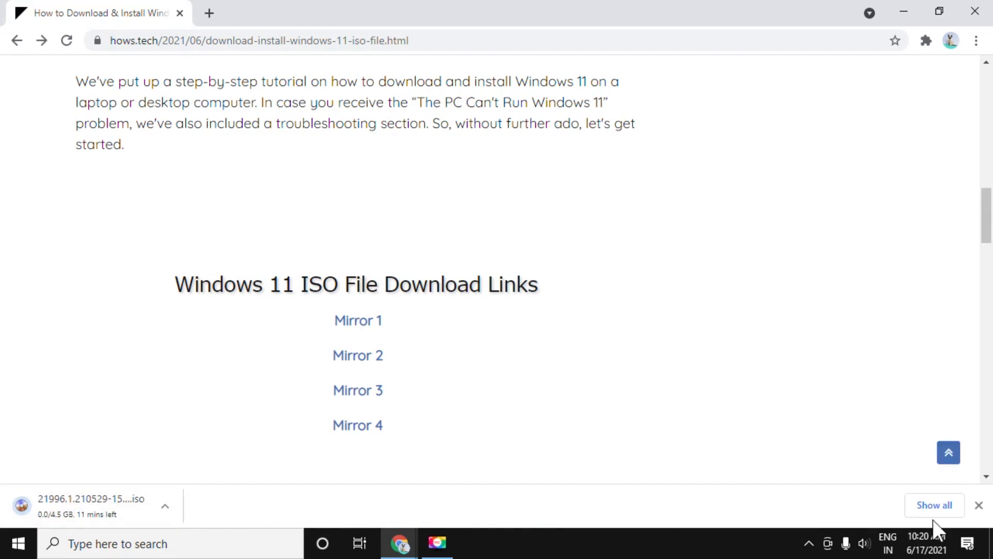
pyautogui.click(933, 505)
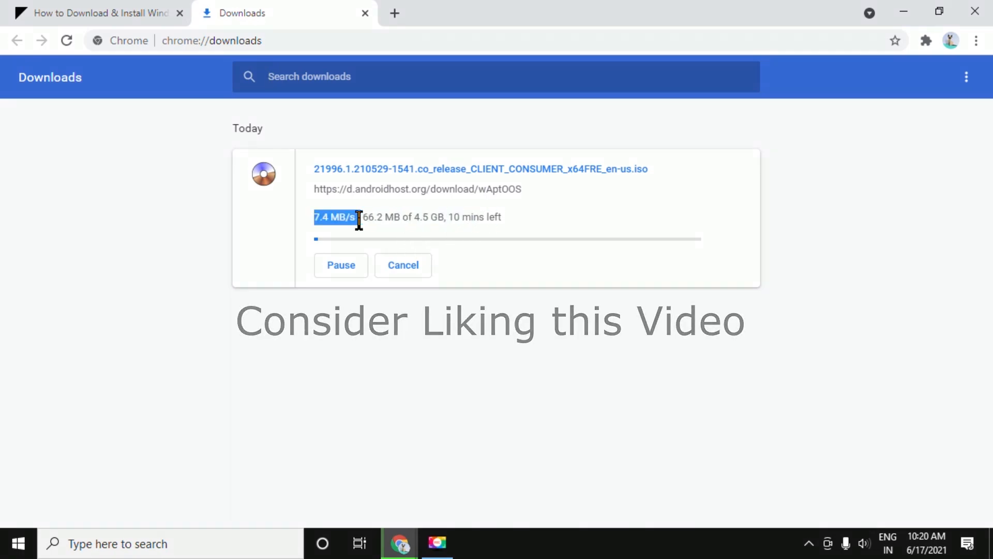
pyautogui.rightClick(25, 82)
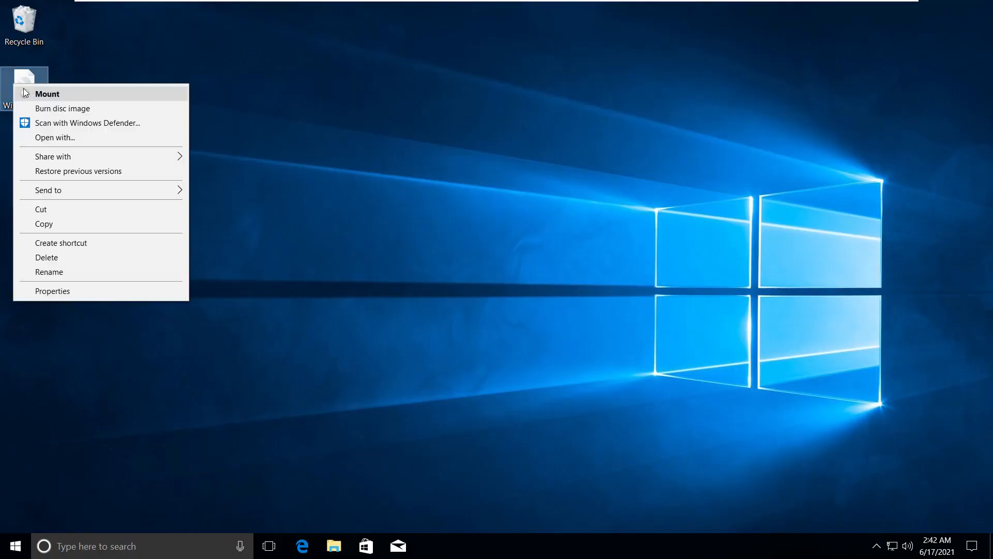
# Step: Mount the Windows 11 ISO, run setup from the DVD drive, and approve User Account Control
pyautogui.click(47, 93)
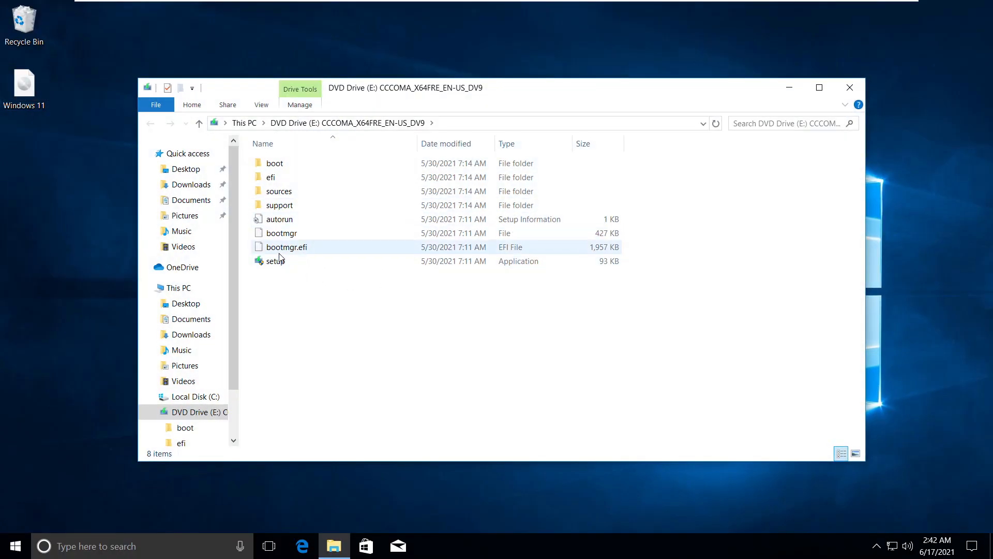
pyautogui.doubleClick(276, 261)
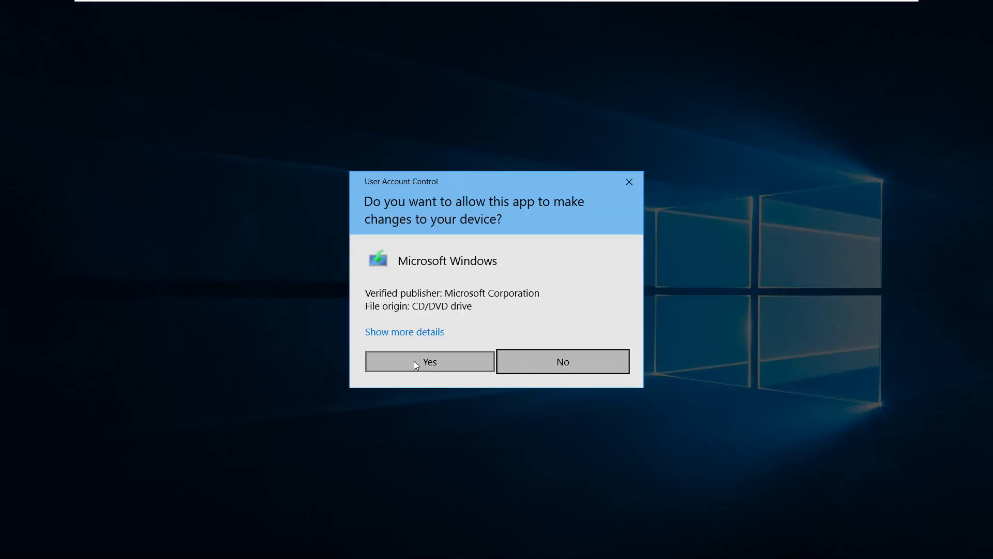
pyautogui.click(429, 361)
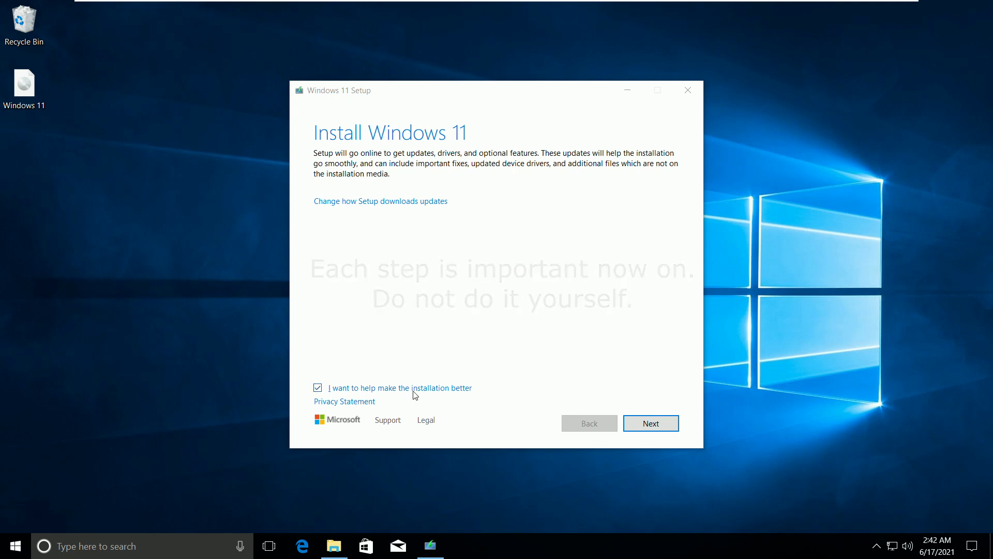
# Step: Turn off installation feedback and choose 'Not right now' for downloading updates
pyautogui.click(317, 387)
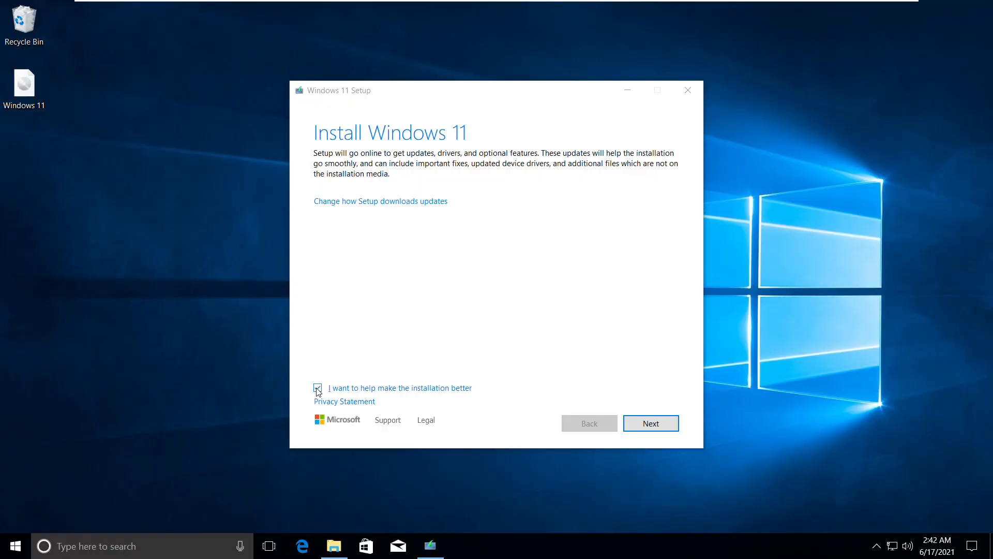
pyautogui.click(317, 388)
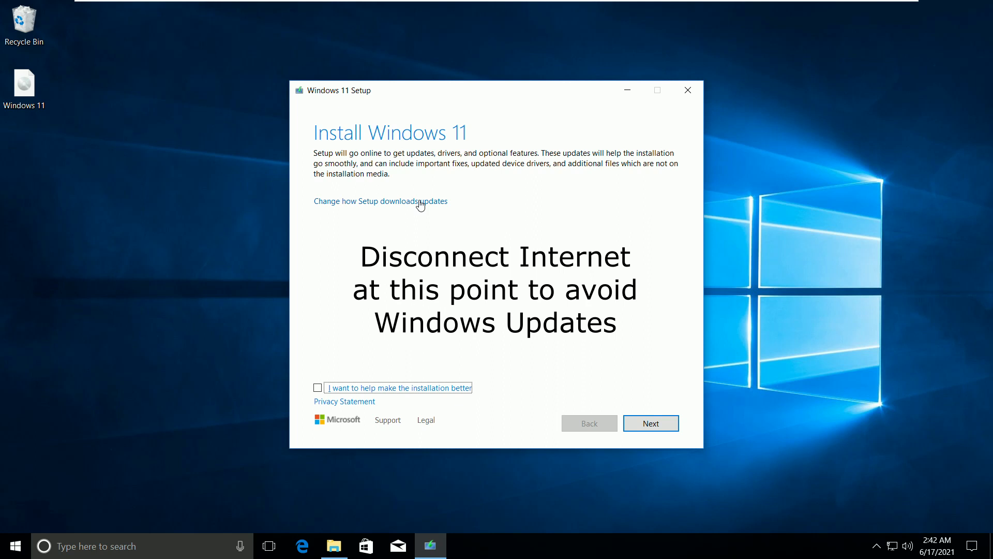
pyautogui.click(380, 200)
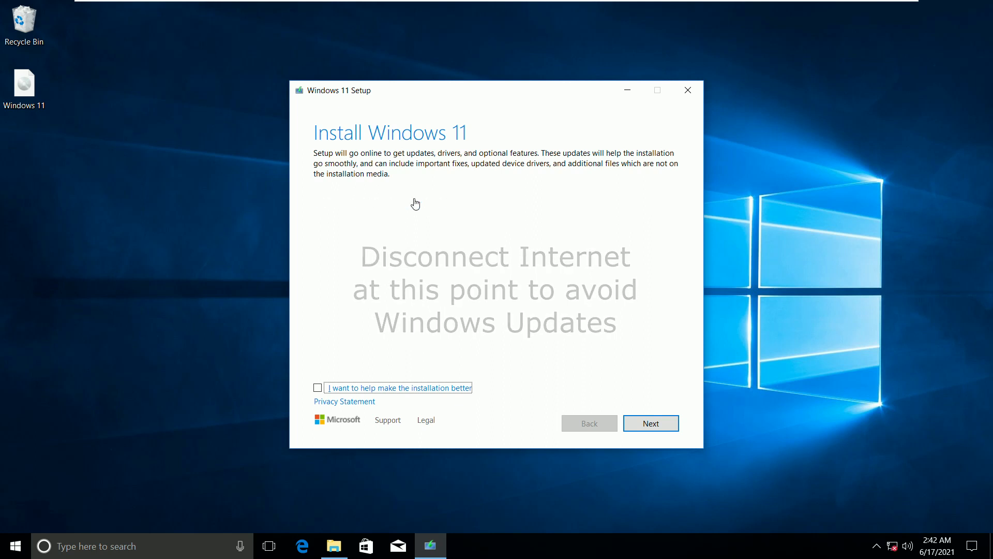
pyautogui.click(650, 423)
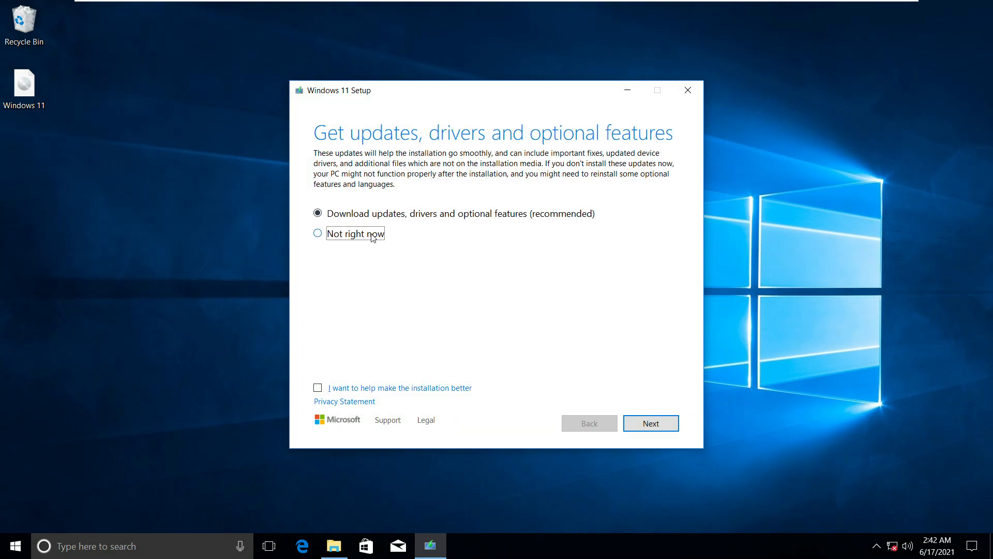
pyautogui.click(318, 233)
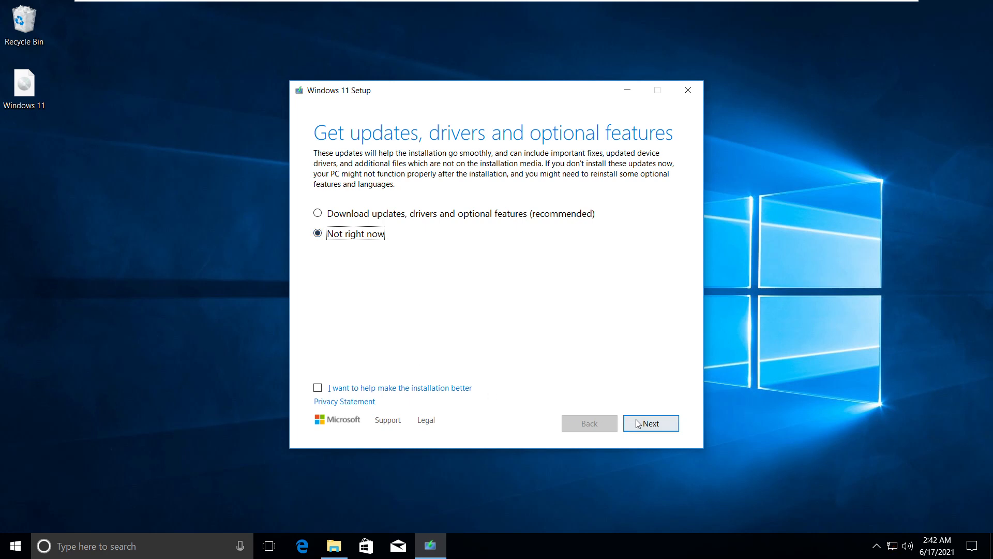
pyautogui.click(649, 423)
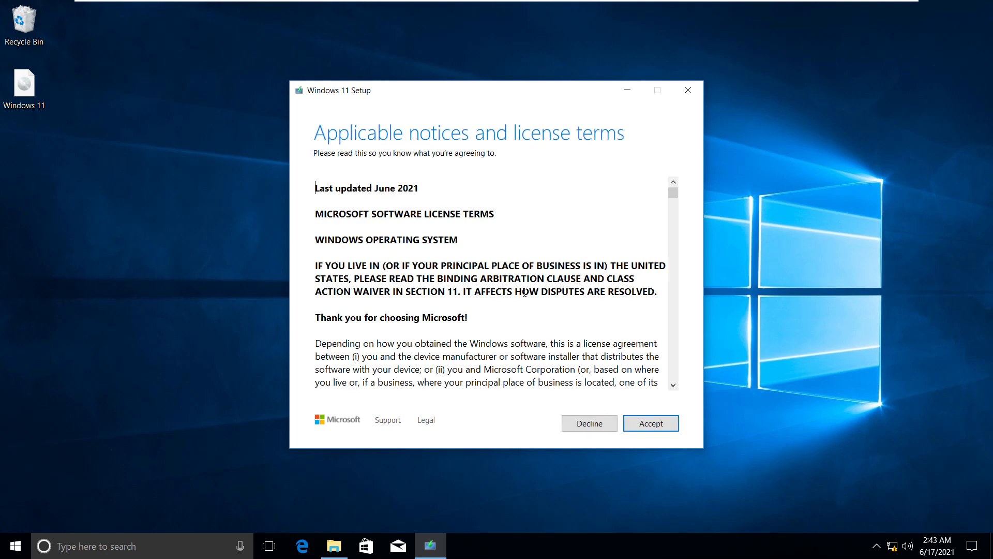
# Step: Accept the license and keep personal files and apps for the Windows 11 Pro N install
pyautogui.click(649, 423)
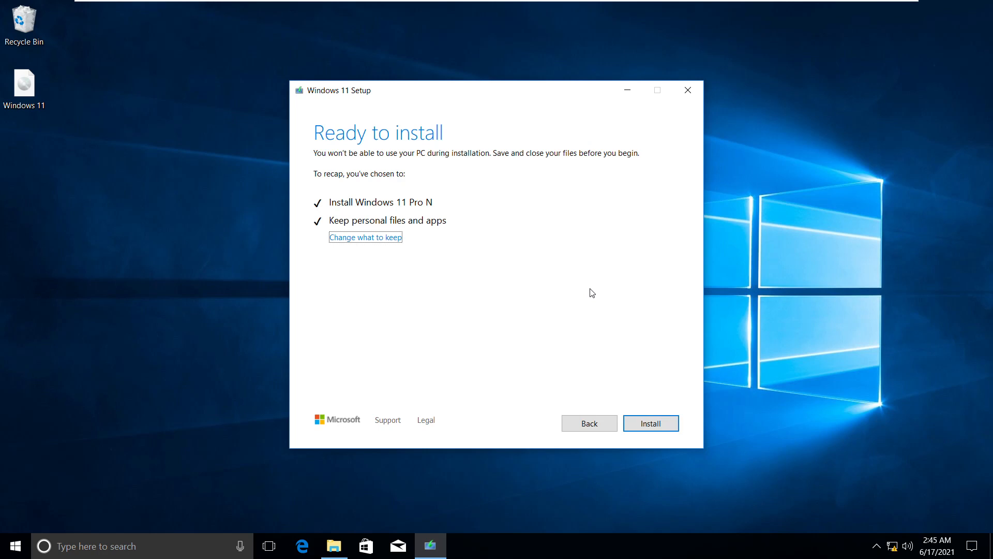
pyautogui.moveTo(532, 198)
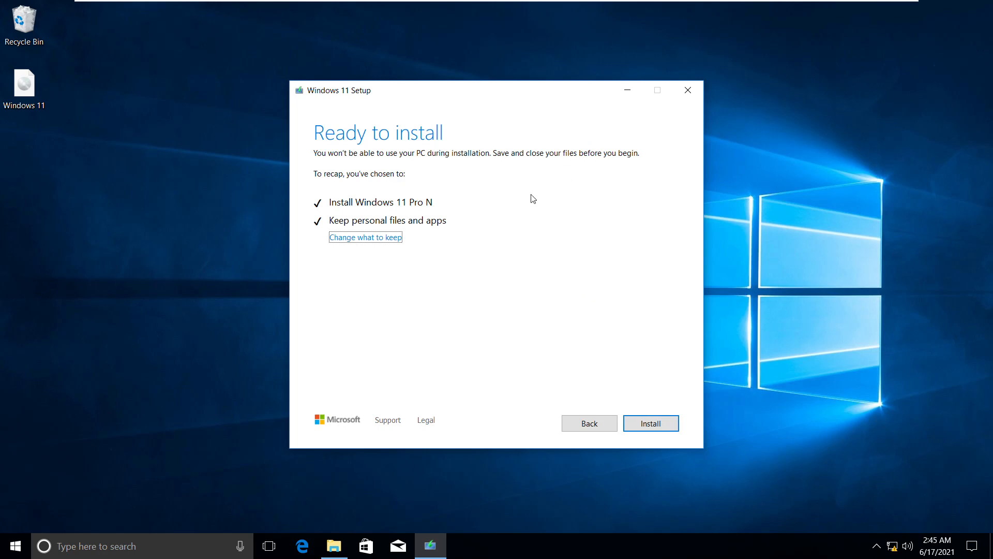
pyautogui.moveTo(414, 240)
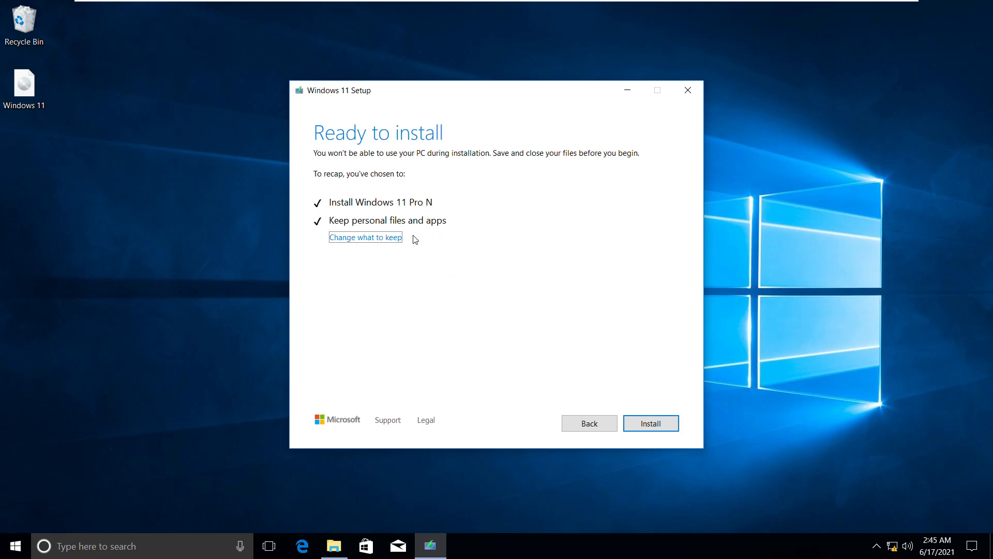
pyautogui.moveTo(391, 245)
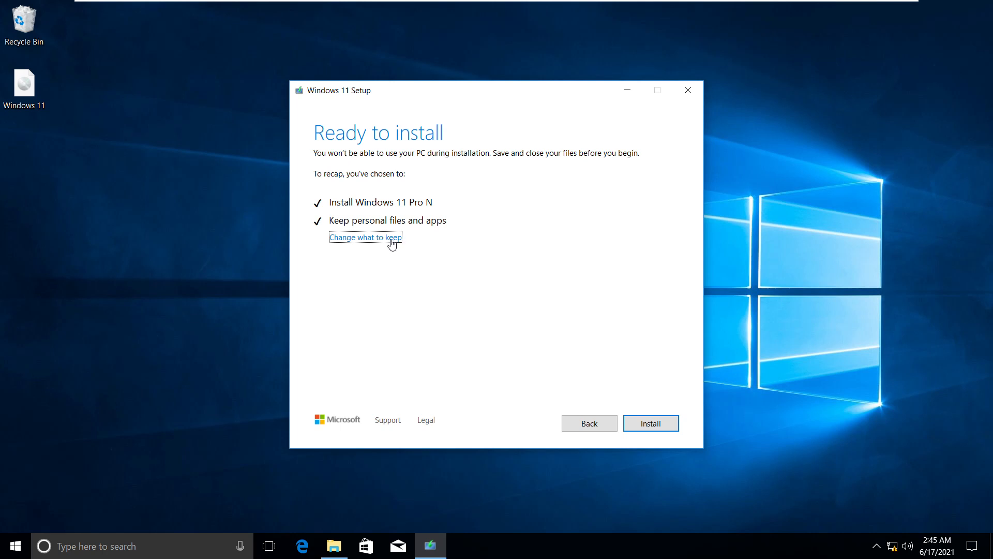
pyautogui.click(365, 237)
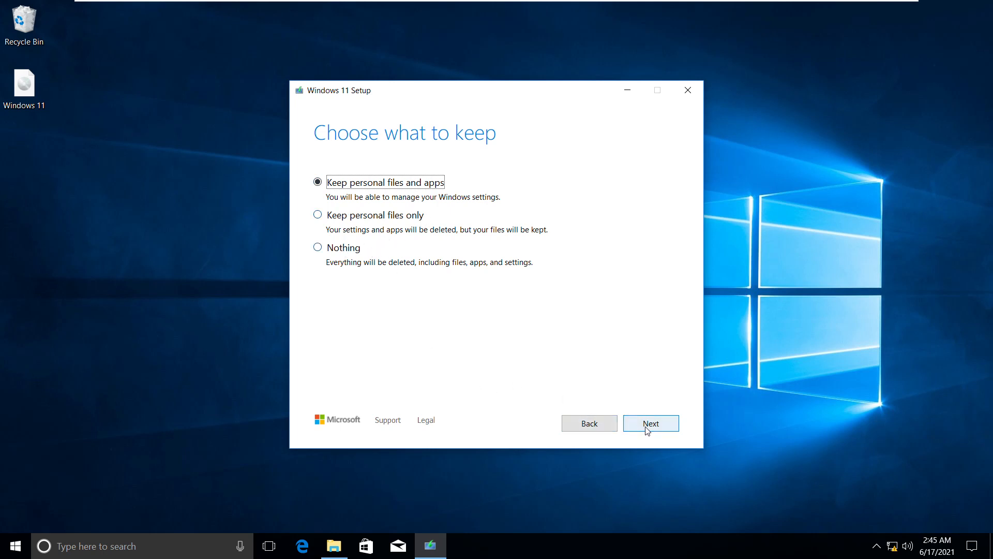
pyautogui.click(651, 423)
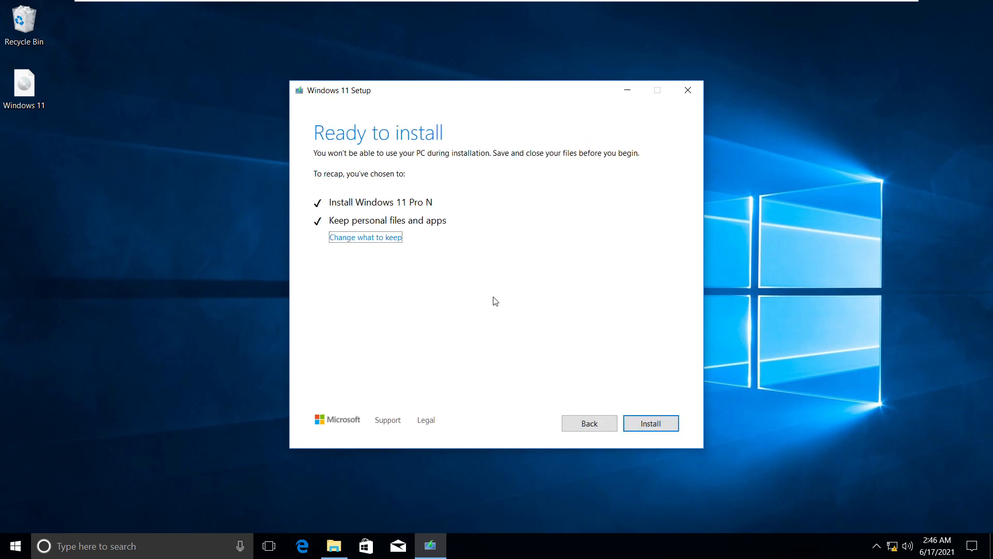
pyautogui.moveTo(538, 423)
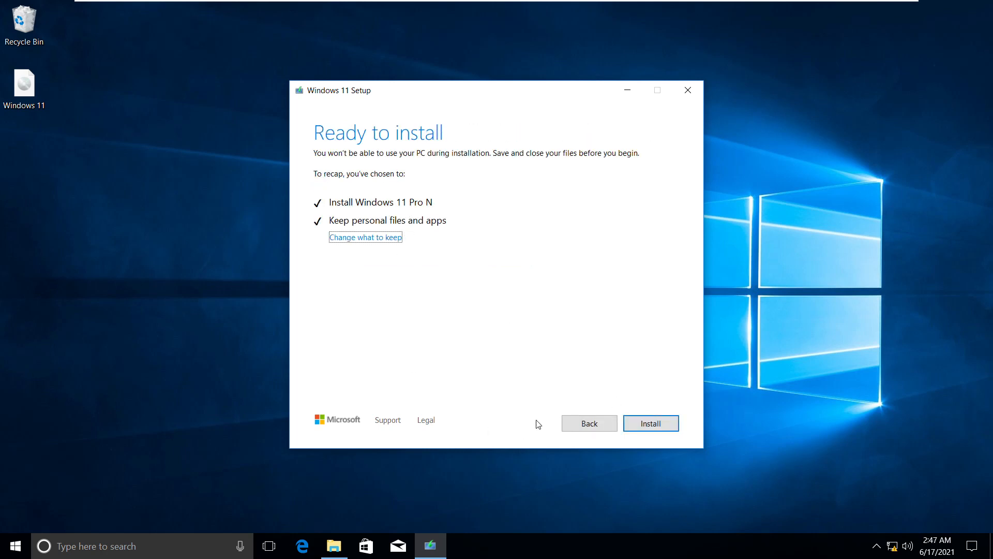
pyautogui.click(650, 422)
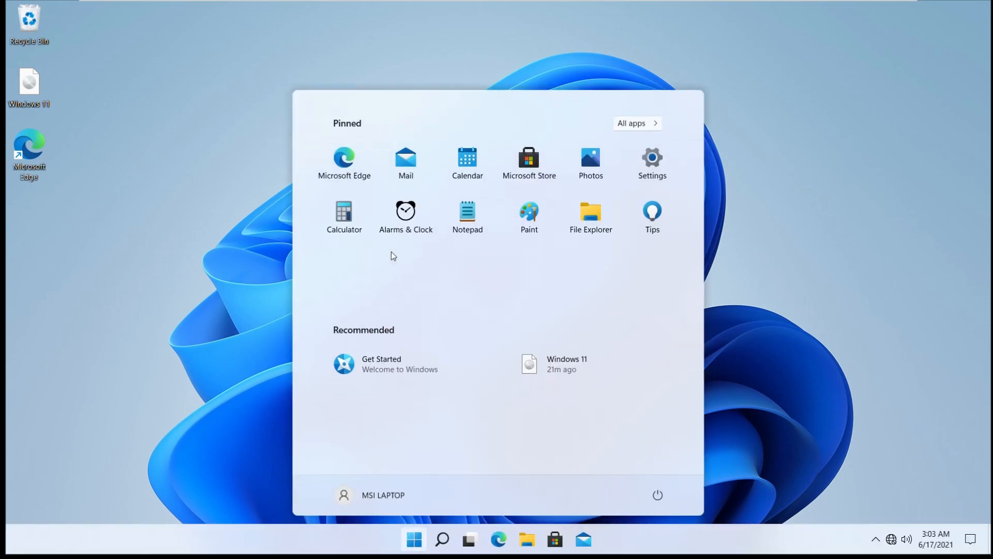
pyautogui.moveTo(590, 218)
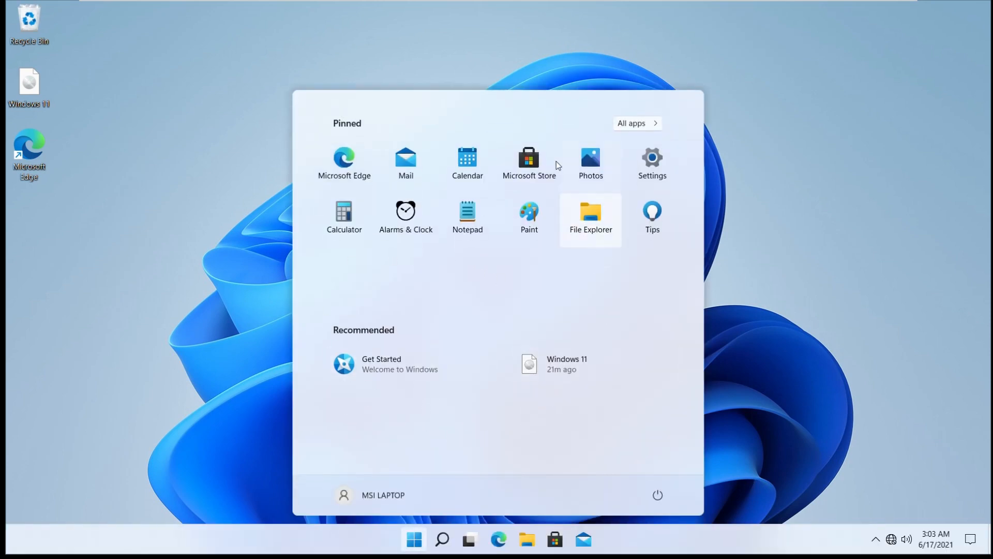
pyautogui.moveTo(722, 451)
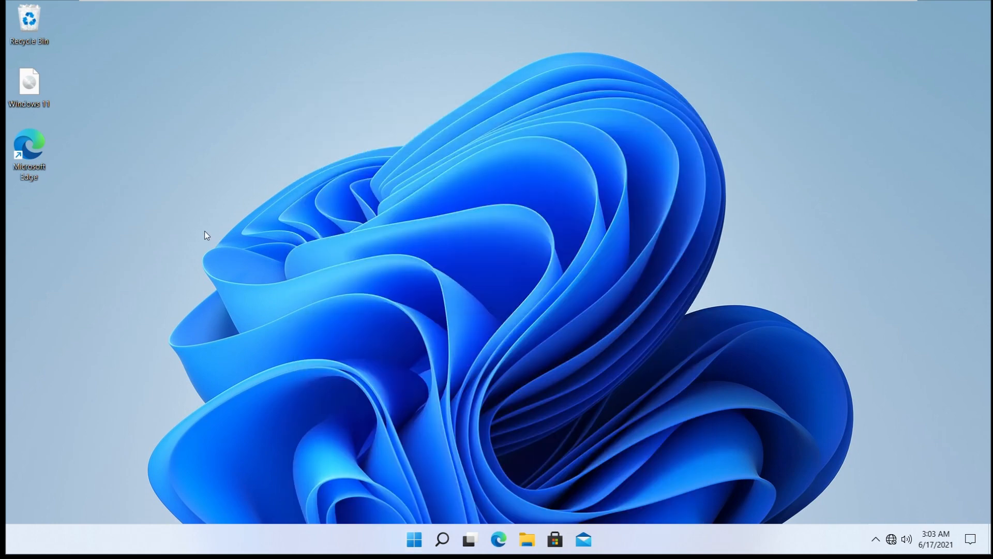
pyautogui.moveTo(519, 507)
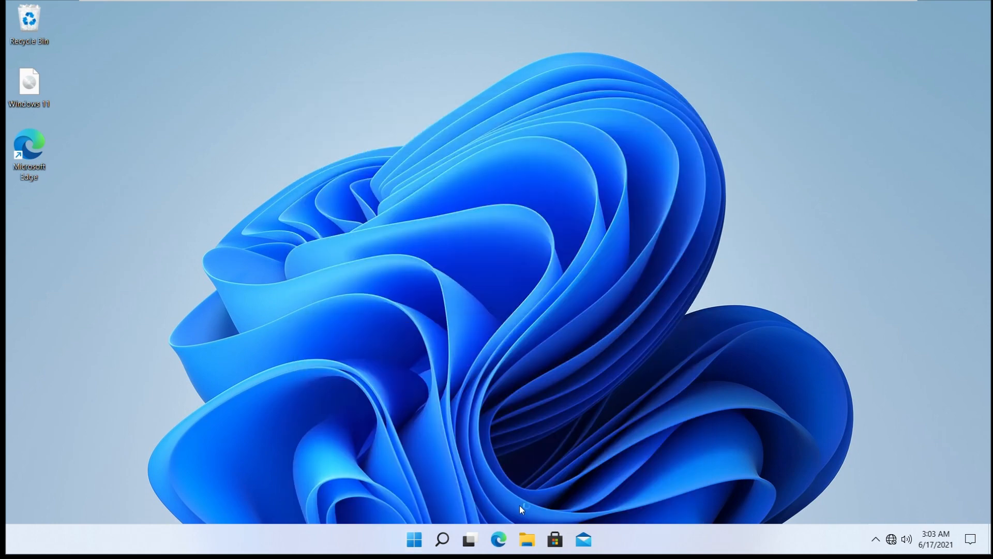
# Step: Open This PC Properties from File Explorer and scroll to Windows specifications
pyautogui.click(526, 539)
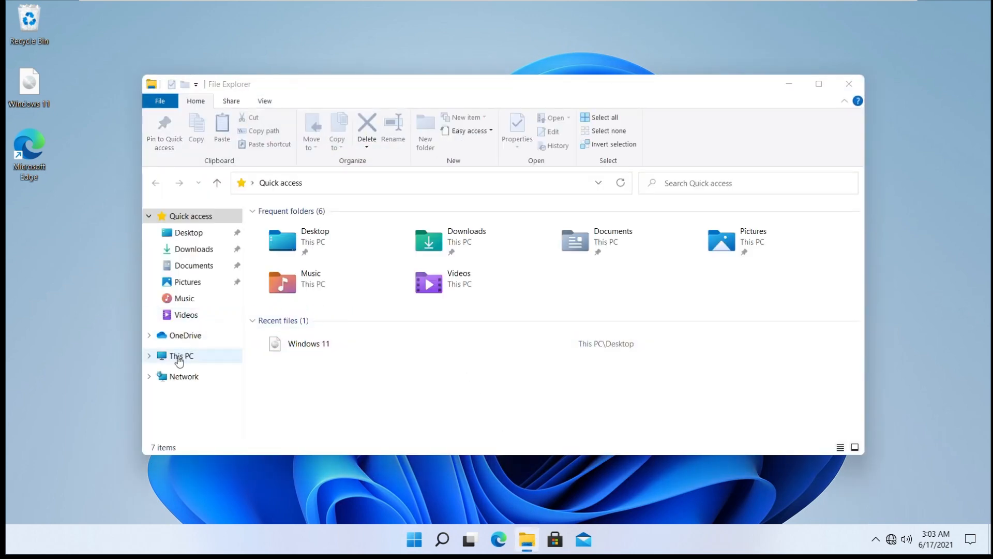
pyautogui.rightClick(180, 356)
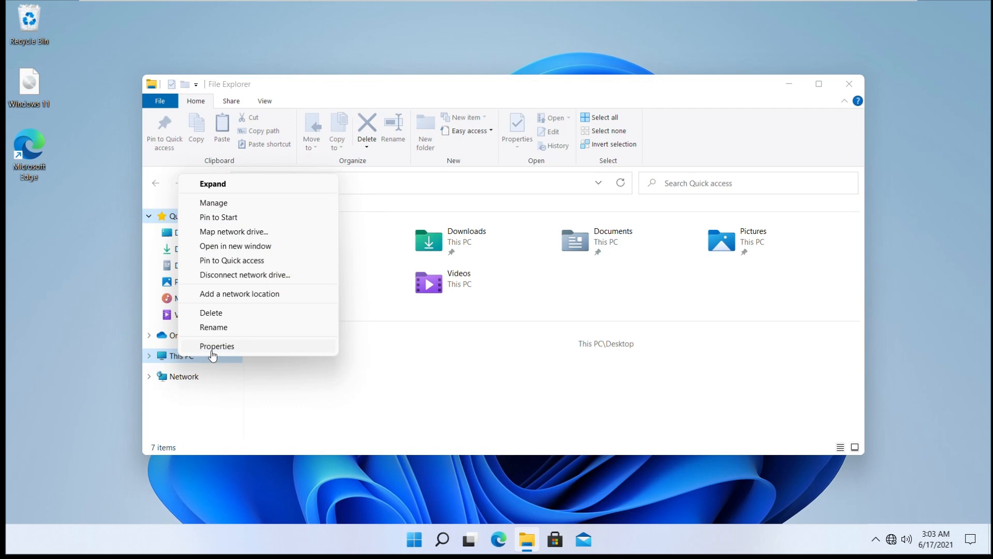
pyautogui.click(216, 346)
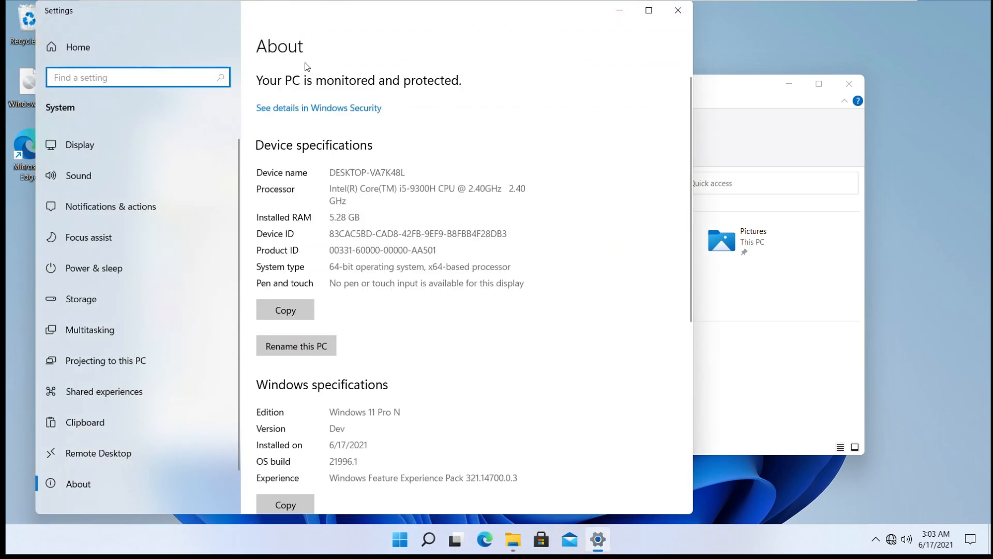
pyautogui.scroll(-3)
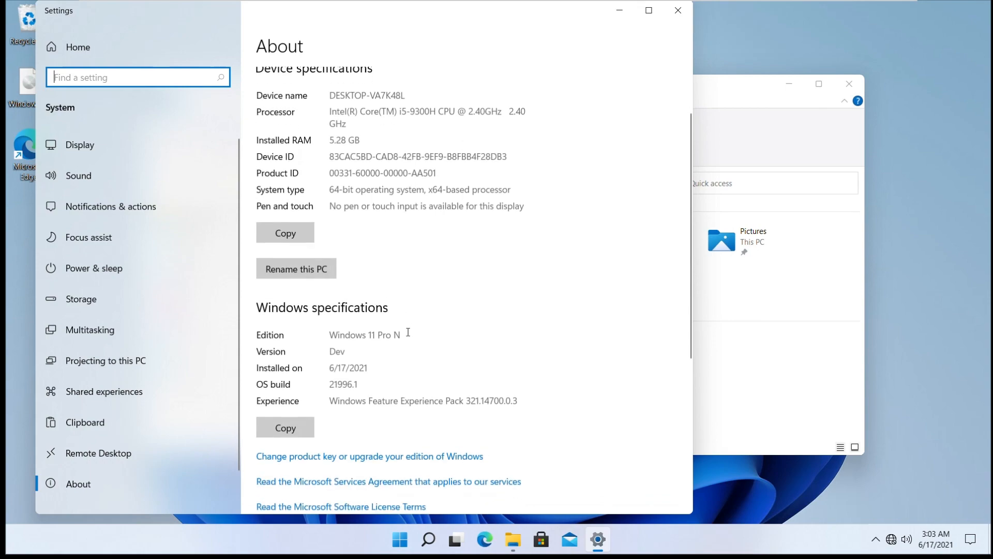